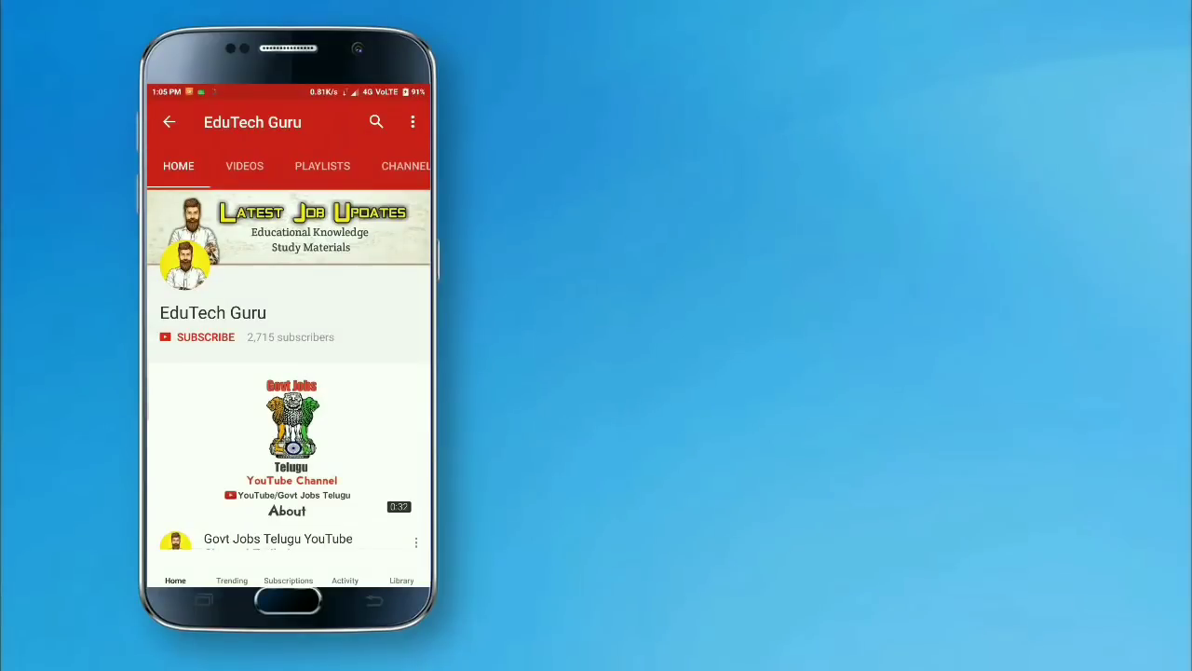
# - Subscribe to the EduTech Guru channel and turn on the bell for new-video notifications
pyautogui.click(198, 337)
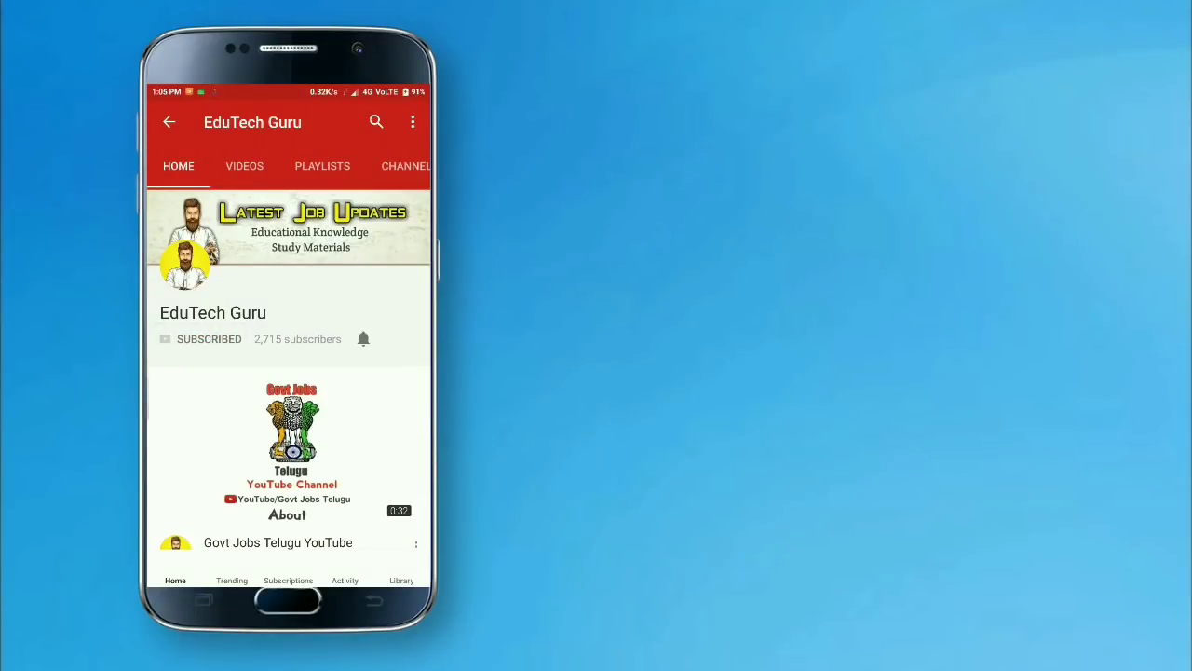
pyautogui.click(363, 339)
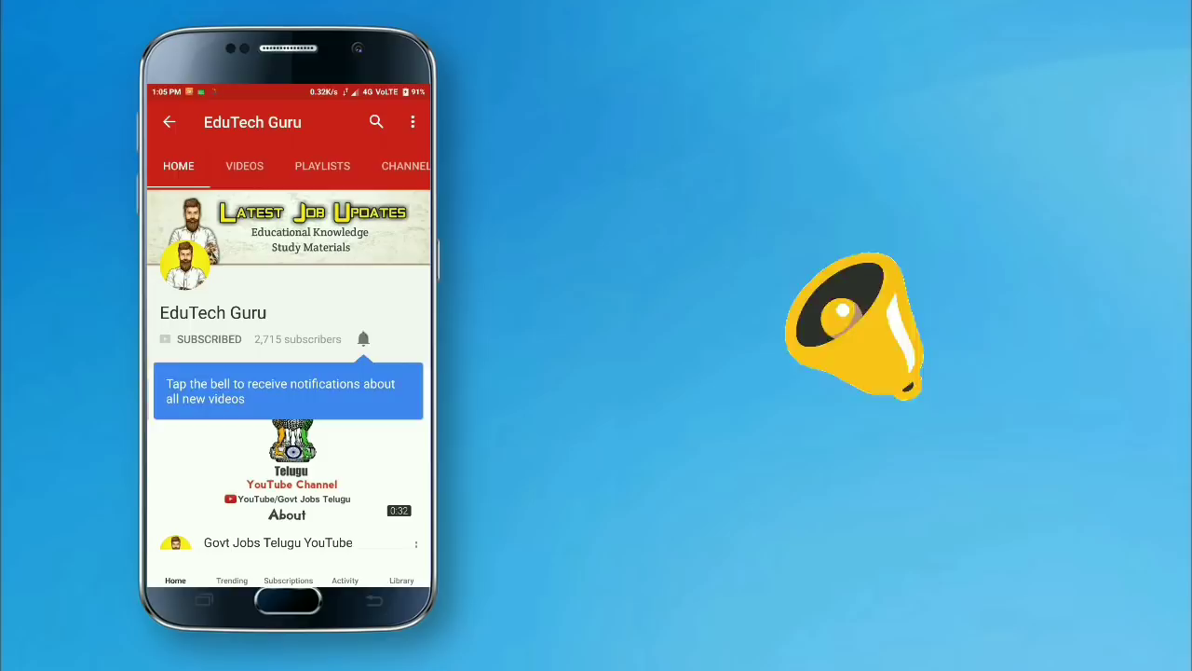
pyautogui.click(364, 339)
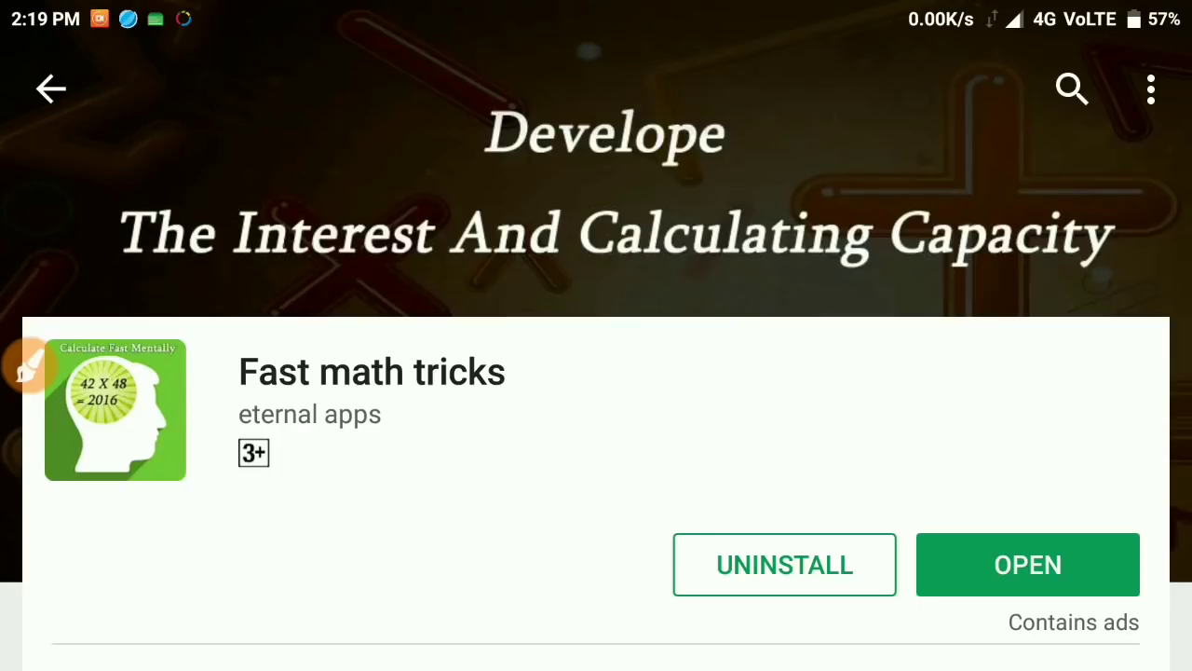
# - Return to the 'maths simplification tricks' search results listing math trick apps
pyautogui.click(52, 89)
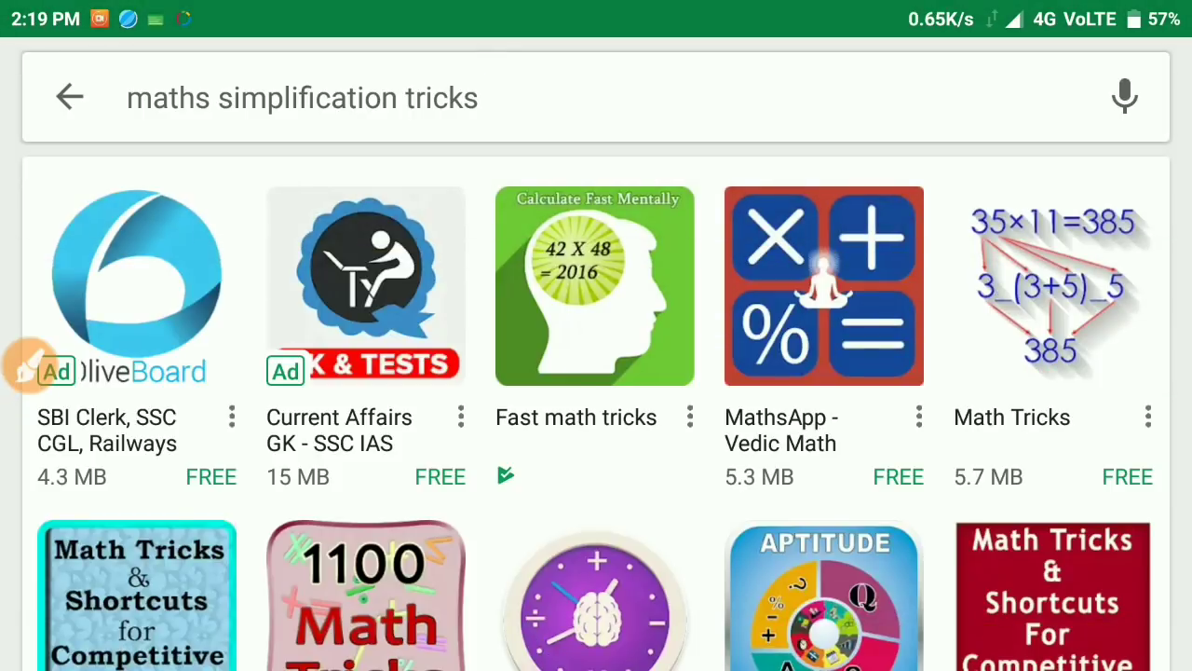
# - Bring up the Fast math tricks store page by eternal apps from the results
pyautogui.click(594, 285)
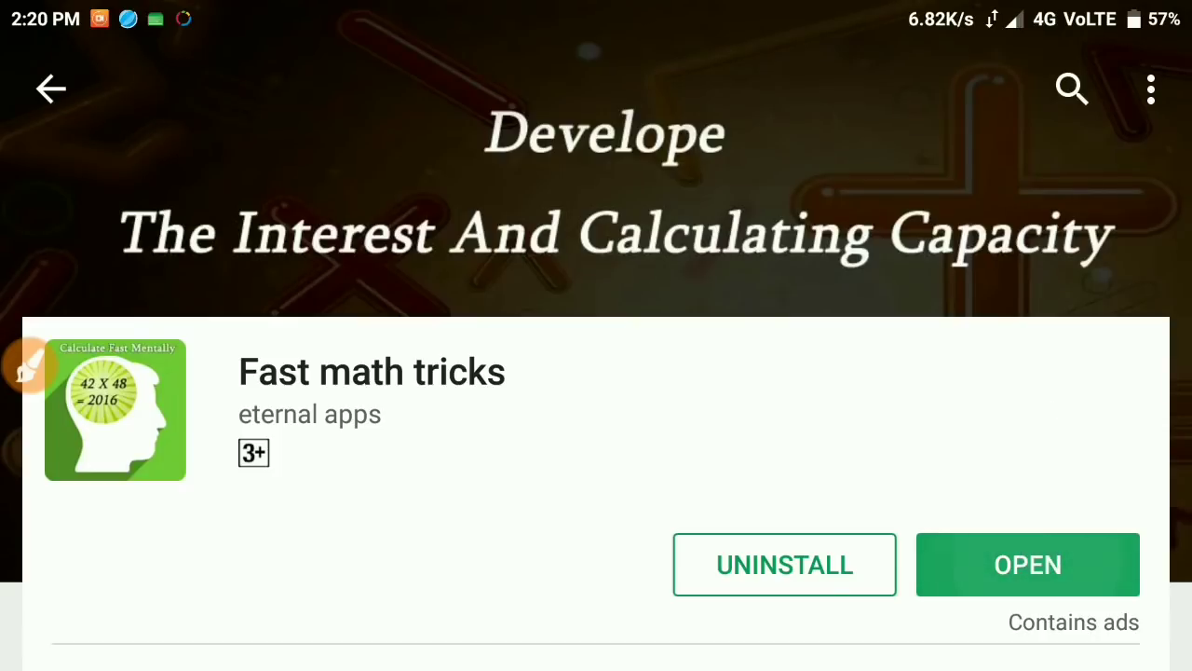
# - Launch Fast math tricks, browse down its topic list and view the Factors lesson with examples
pyautogui.click(1028, 564)
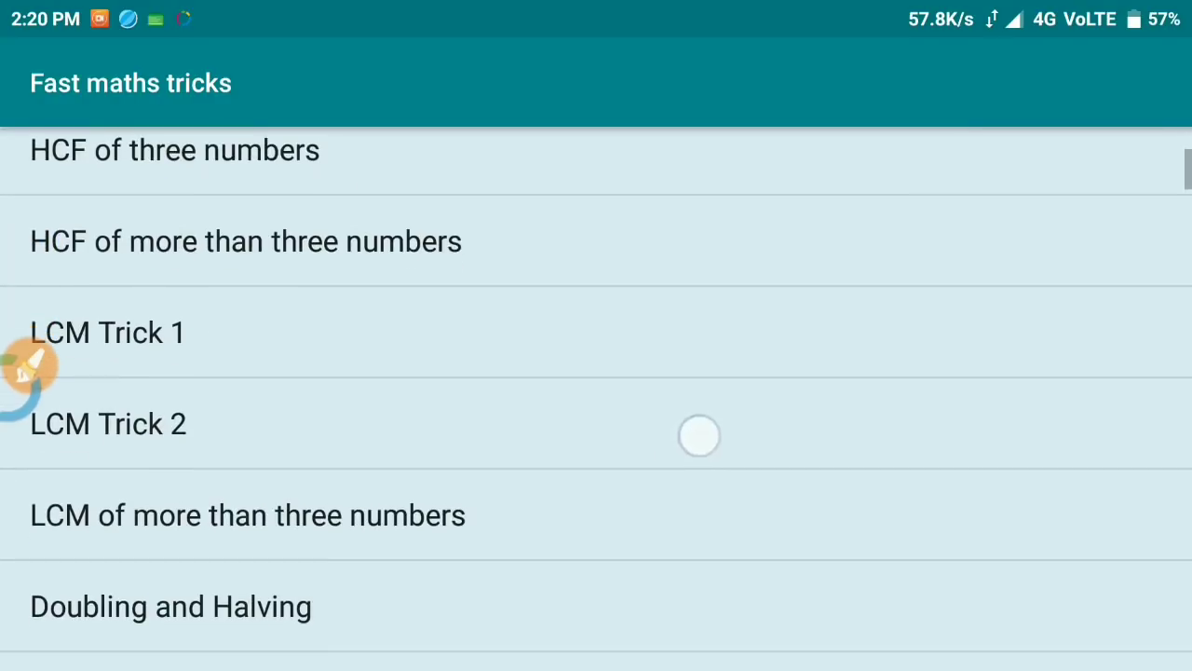
pyautogui.scroll(-3)
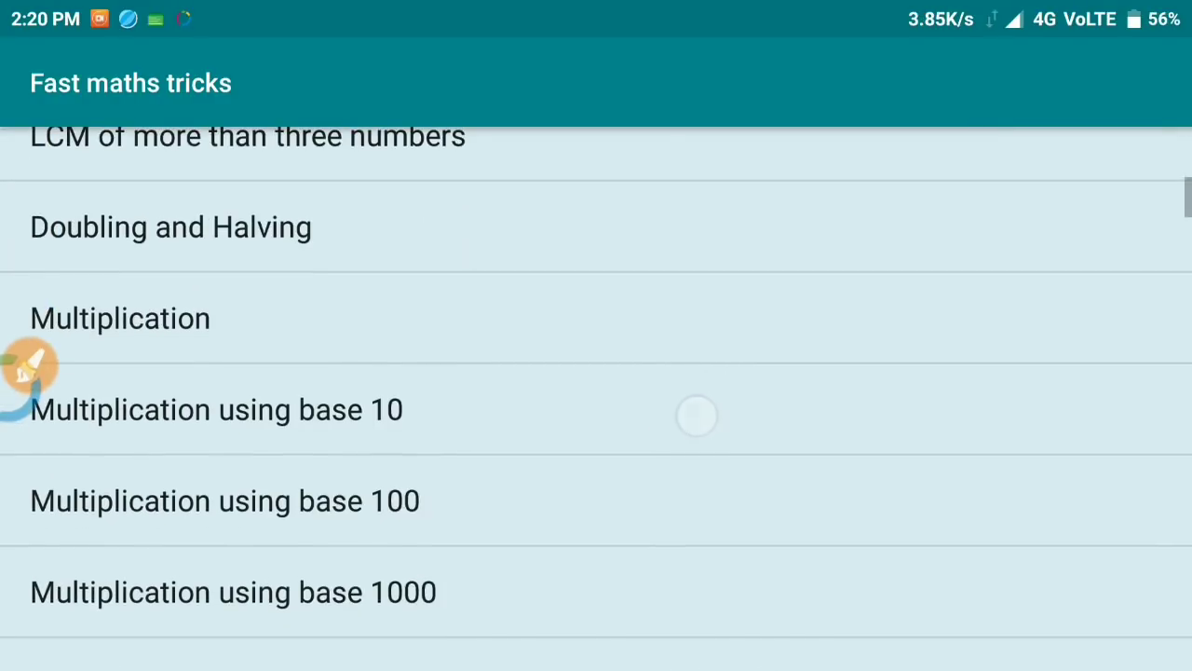
pyautogui.scroll(-3)
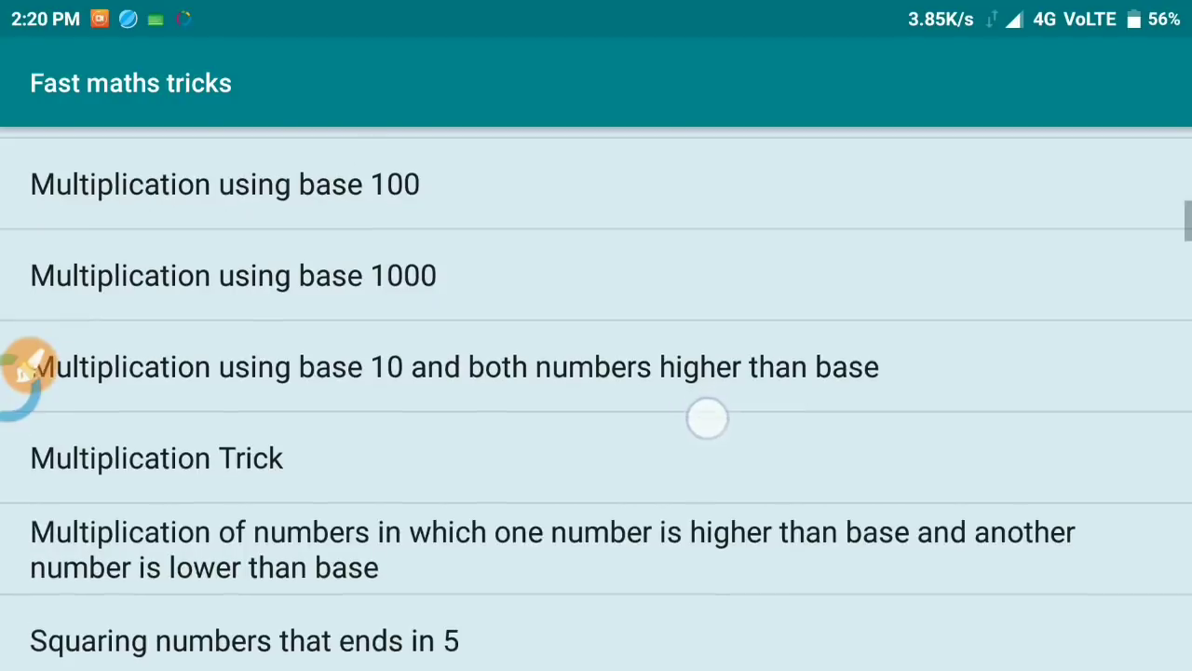
pyautogui.scroll(-3)
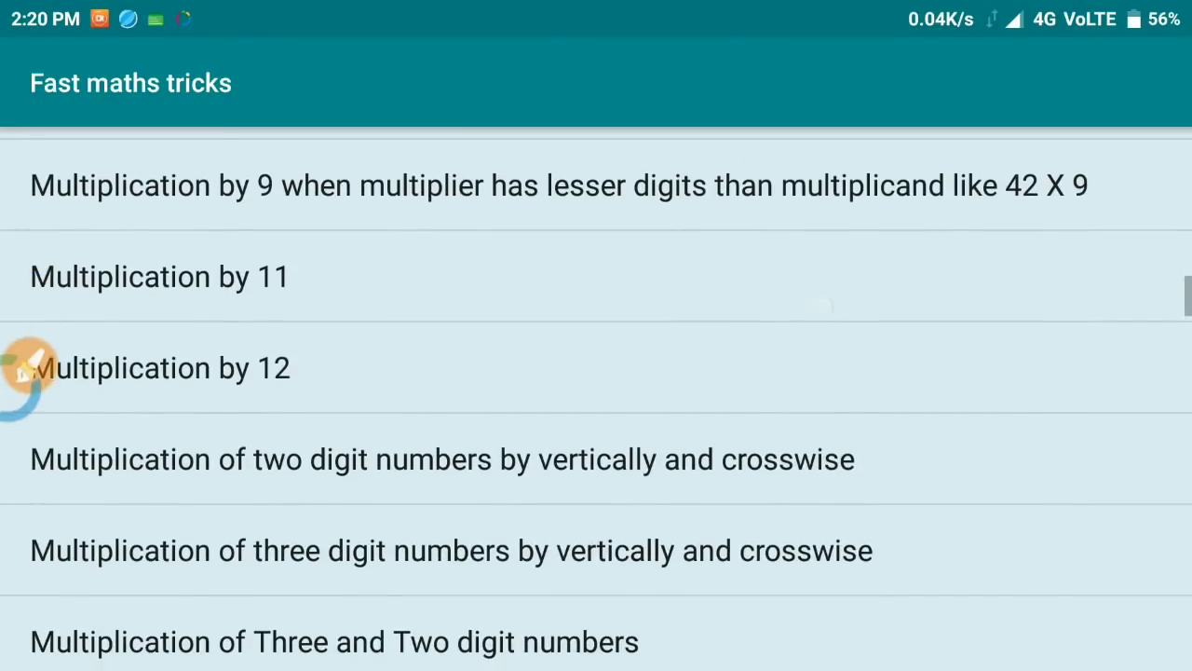
pyautogui.scroll(-3)
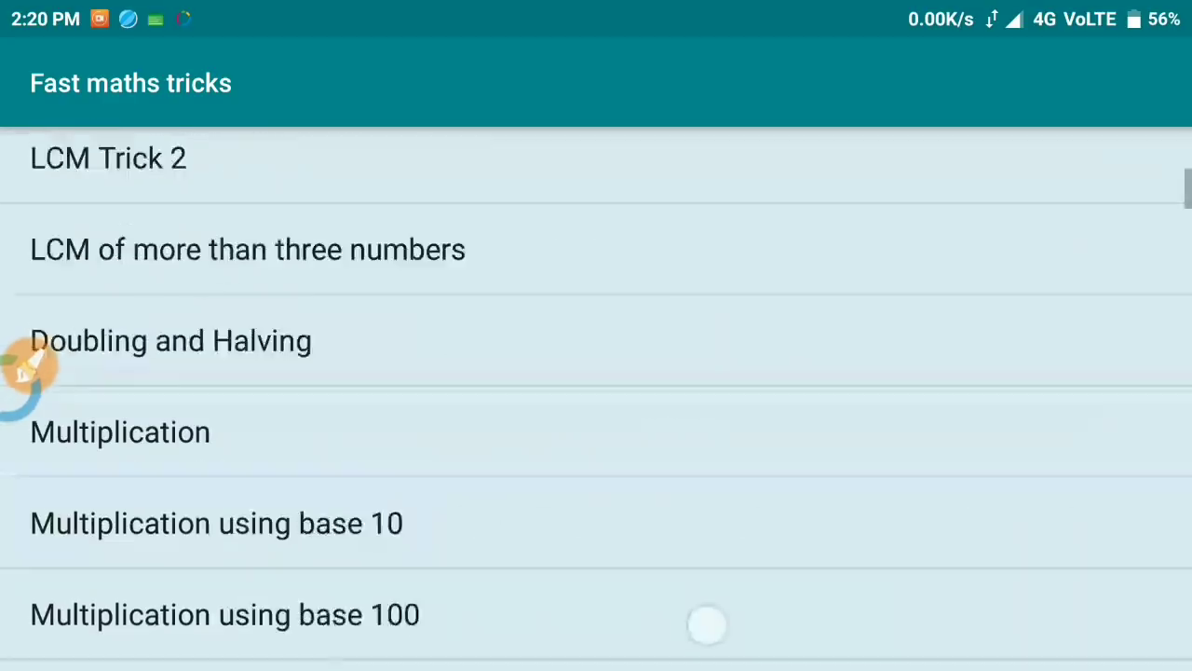
pyautogui.scroll(-3)
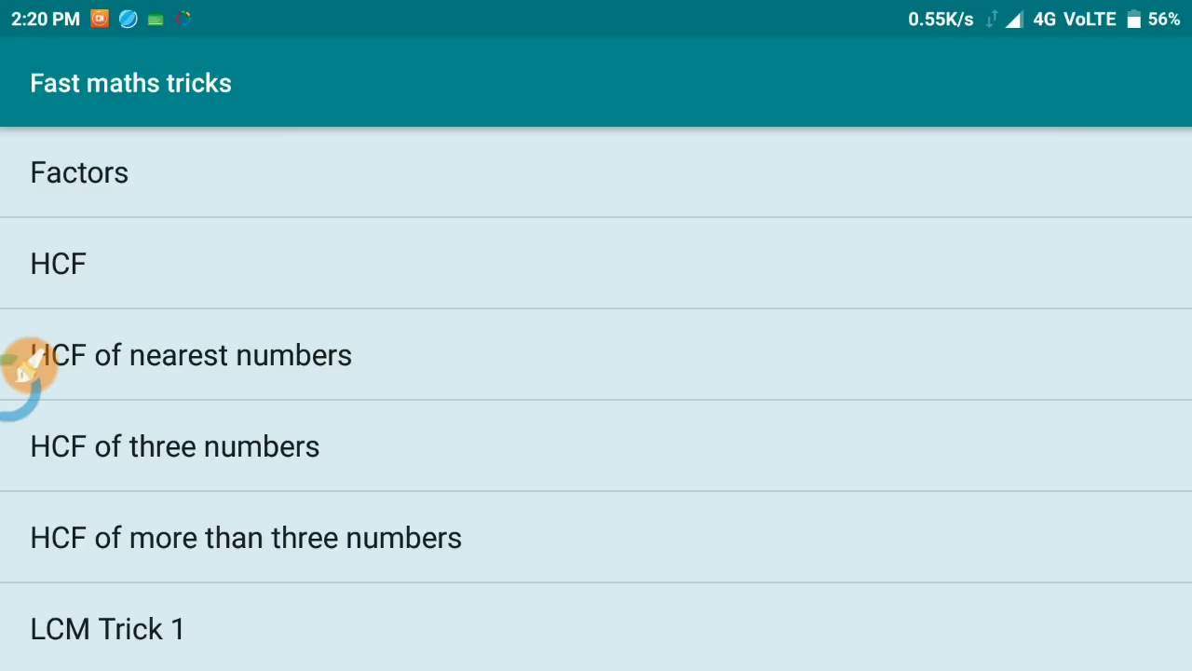
pyautogui.click(78, 171)
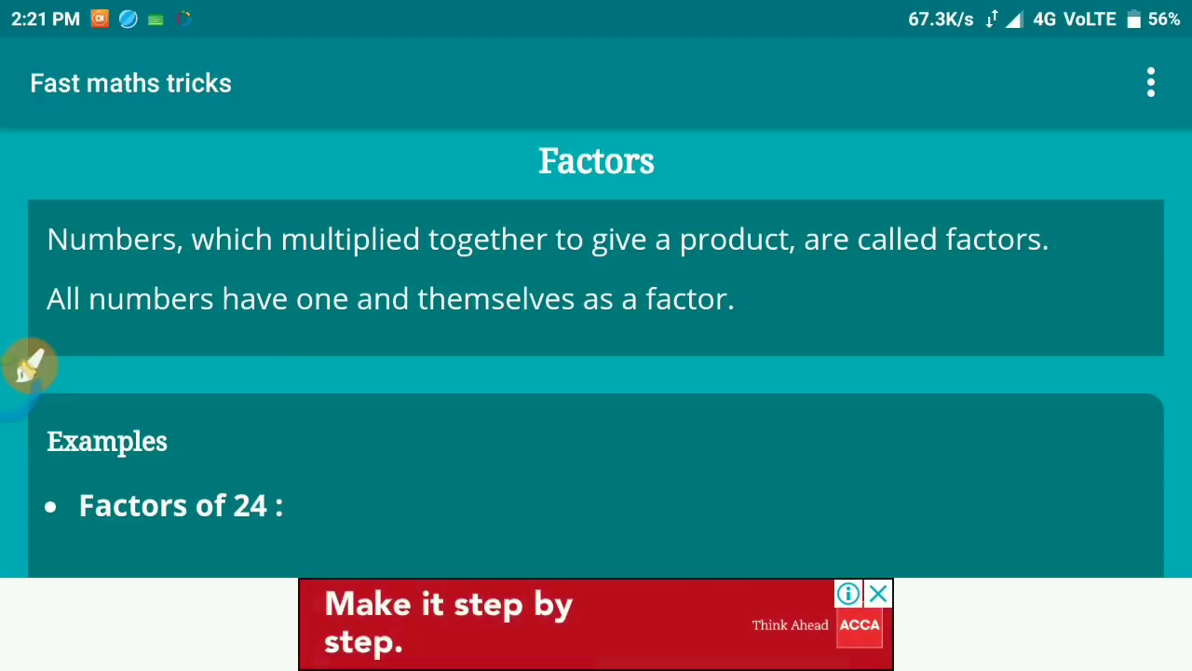
# - Close the full-screen ad and dismiss the pulled-down notification shade
pyautogui.scroll(-3)
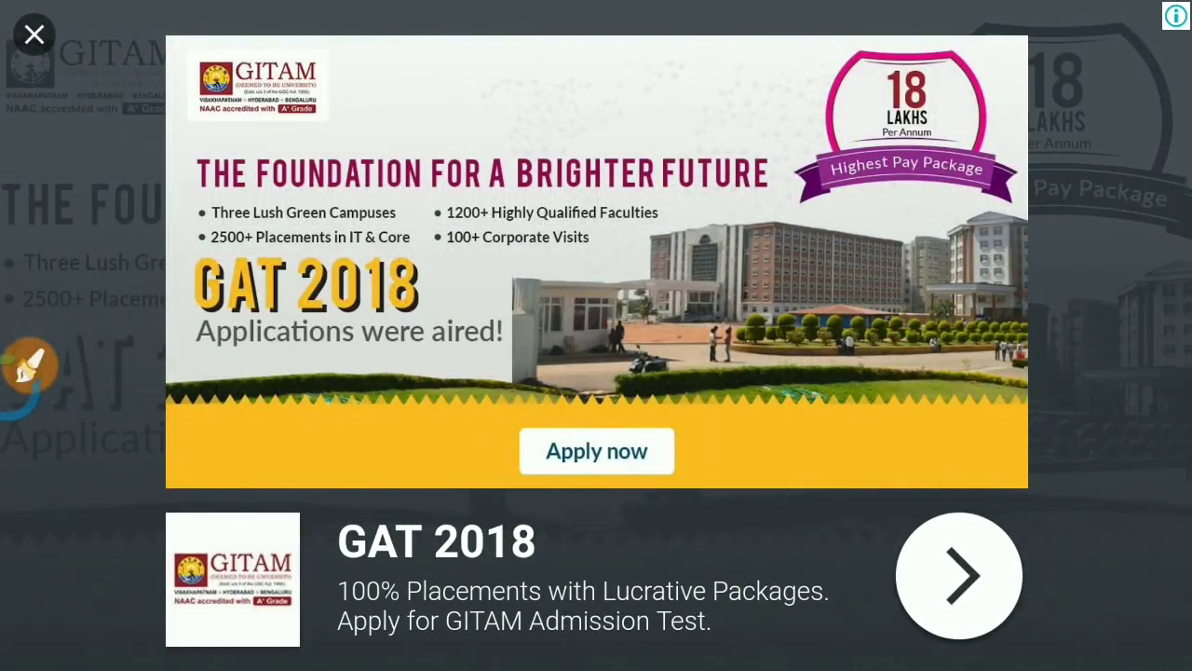
pyautogui.click(34, 34)
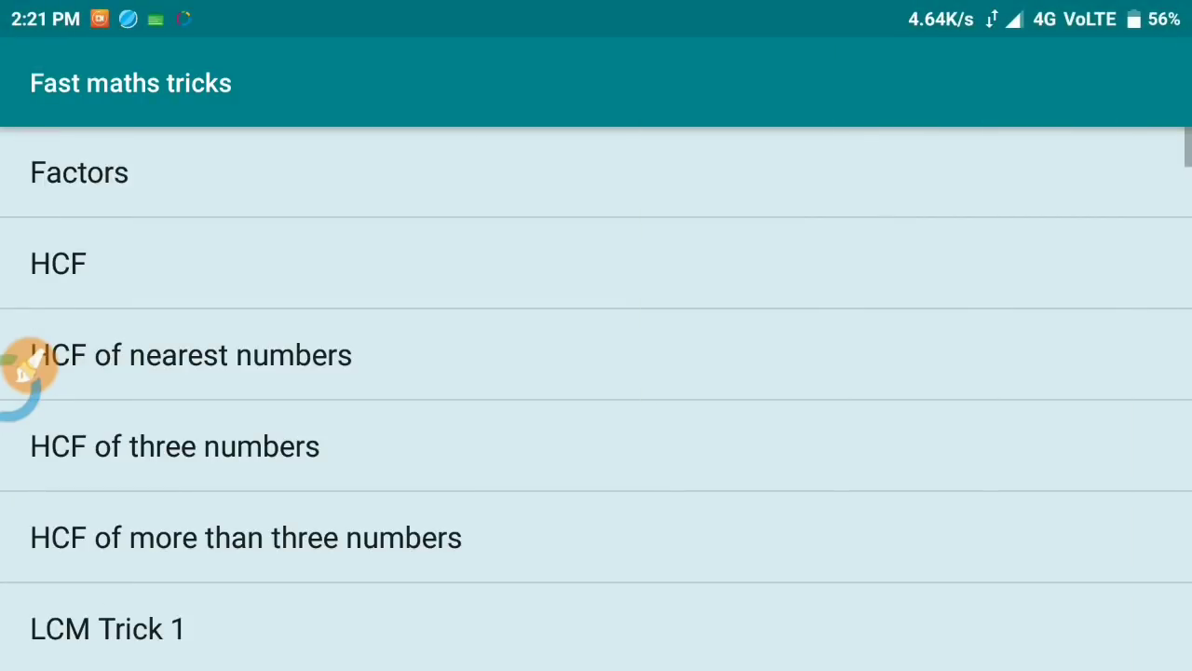
pyautogui.moveTo(597, 9); pyautogui.dragTo(596, 373)
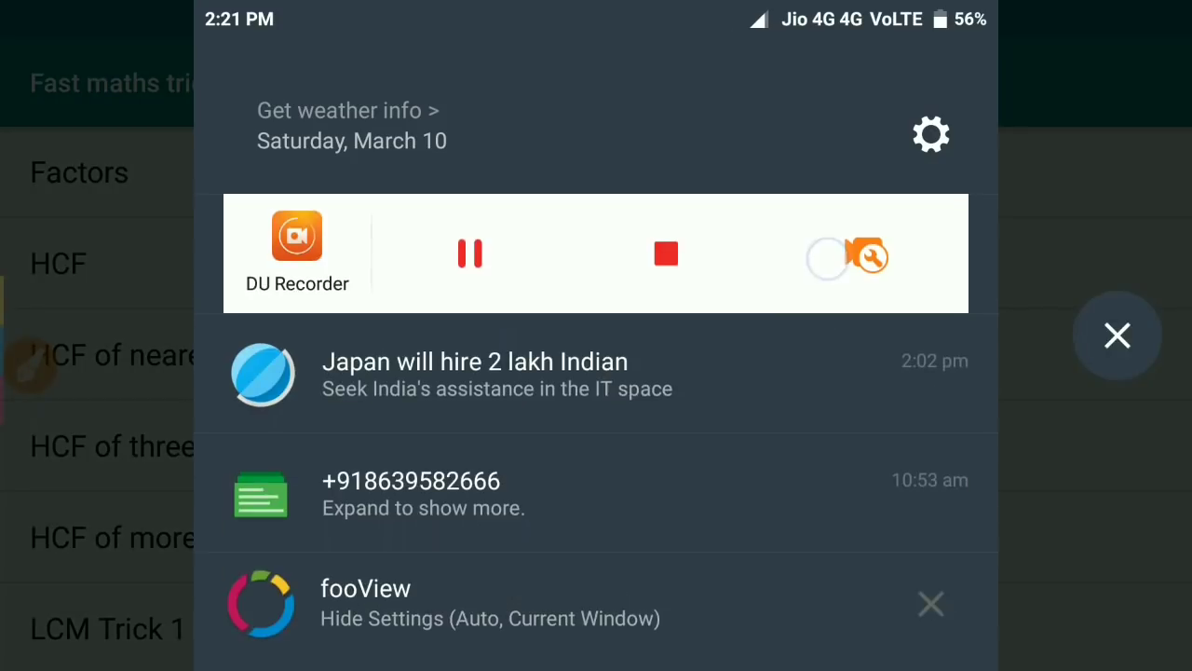
pyautogui.click(1118, 336)
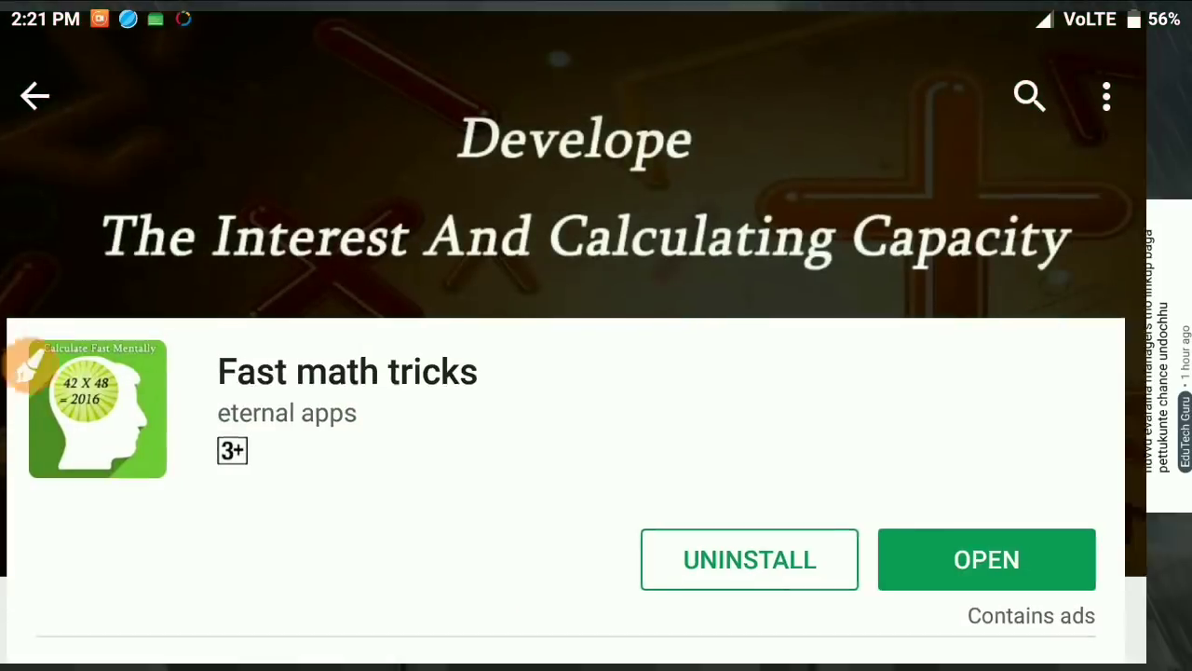
# - Relaunch Fast math tricks from Play Store and clear the shade to reach the topic list
pyautogui.click(986, 559)
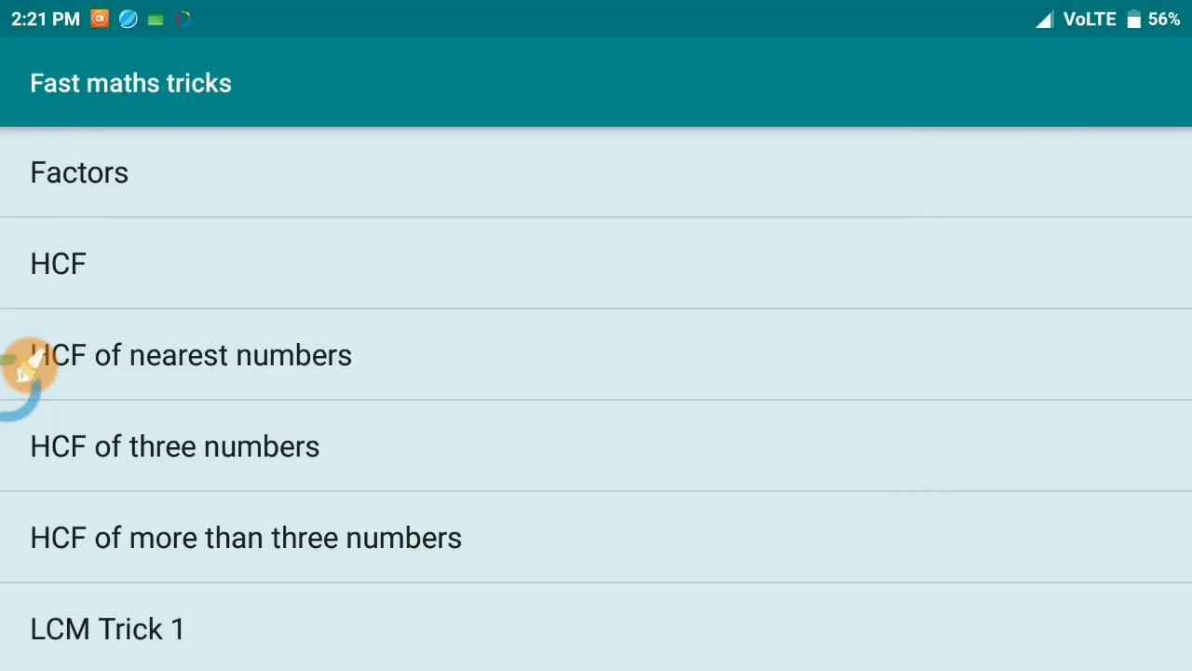
pyautogui.moveTo(596, 4); pyautogui.dragTo(596, 372)
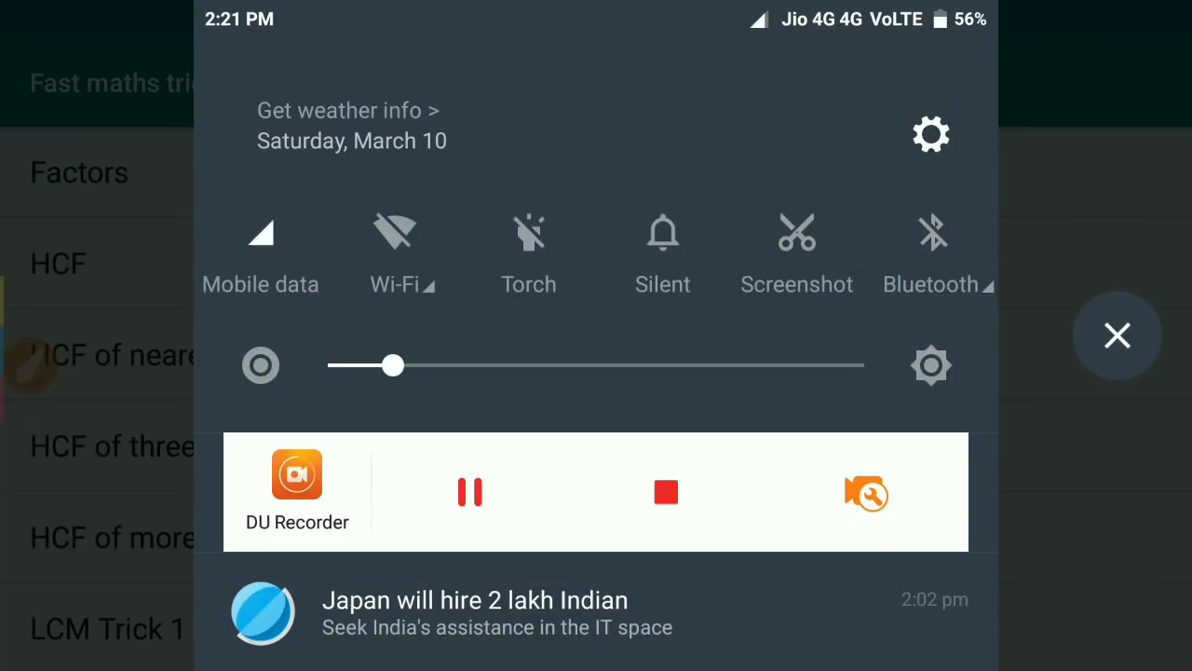
pyautogui.click(1117, 336)
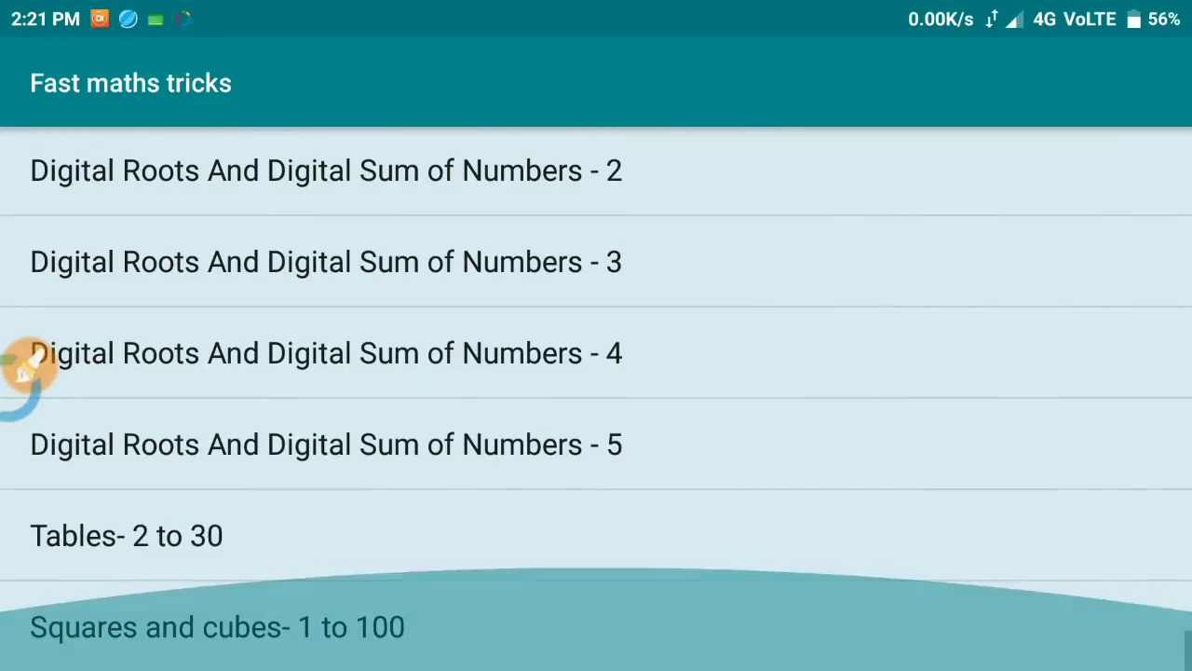
# - Scroll the topic list through Digital Roots, Tables, Squaring, Cubing and Square Roots, then back to Factors and HCF
pyautogui.scroll(-3)
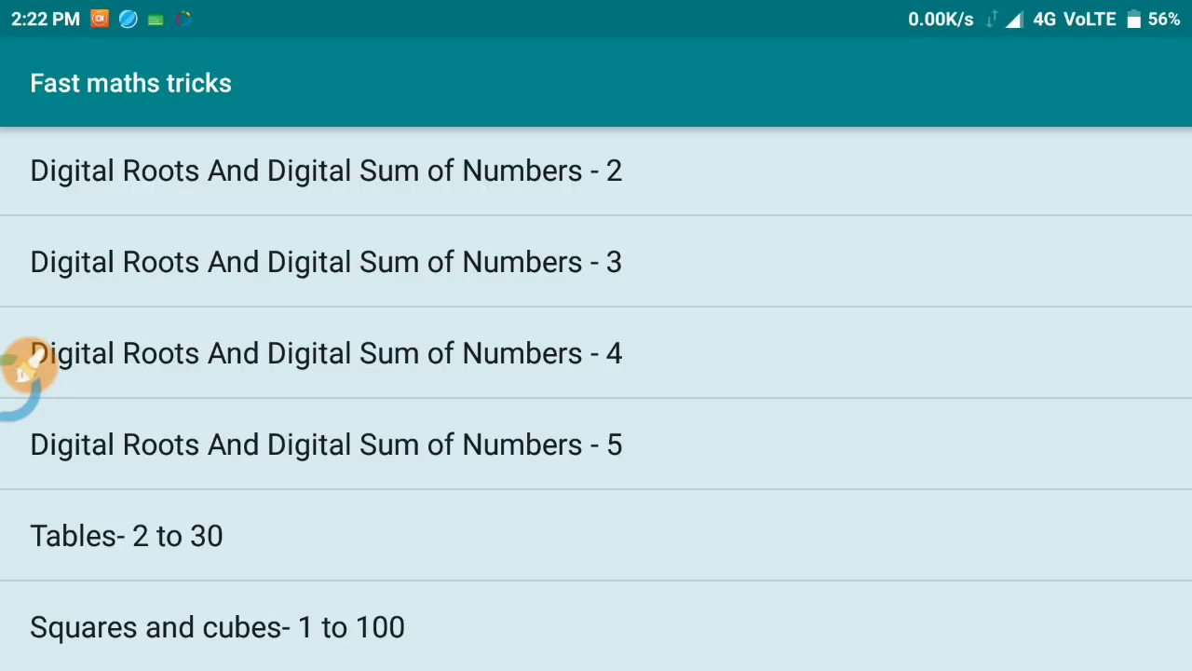
pyautogui.scroll(-3)
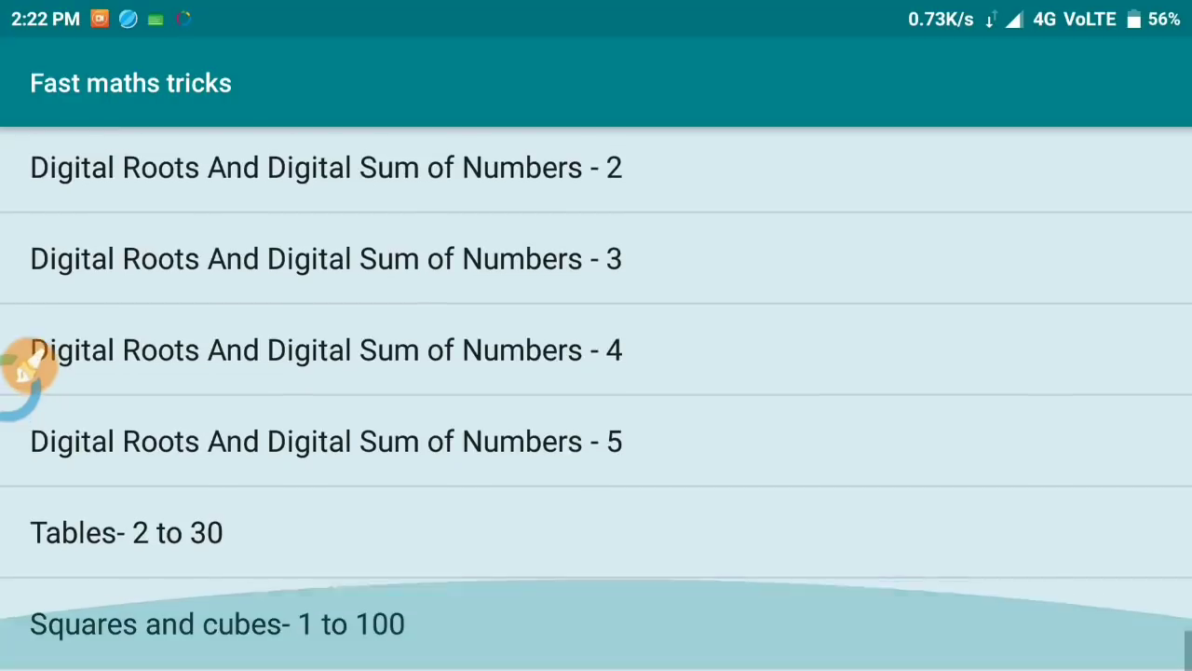
pyautogui.scroll(-3)
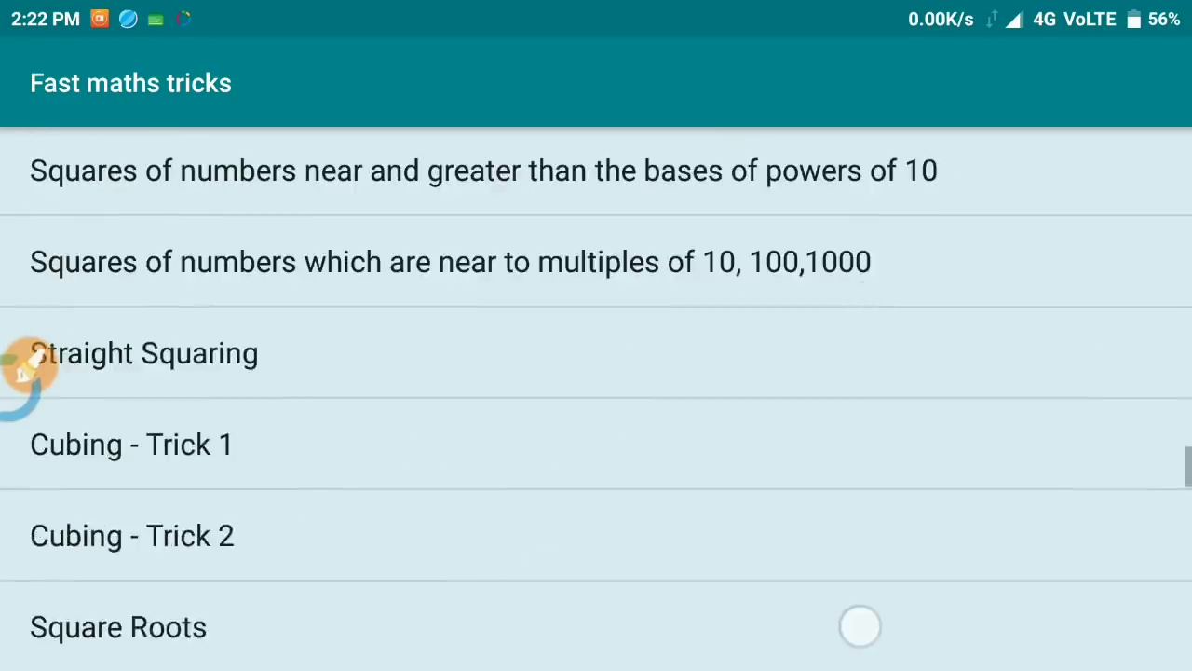
pyautogui.scroll(-3)
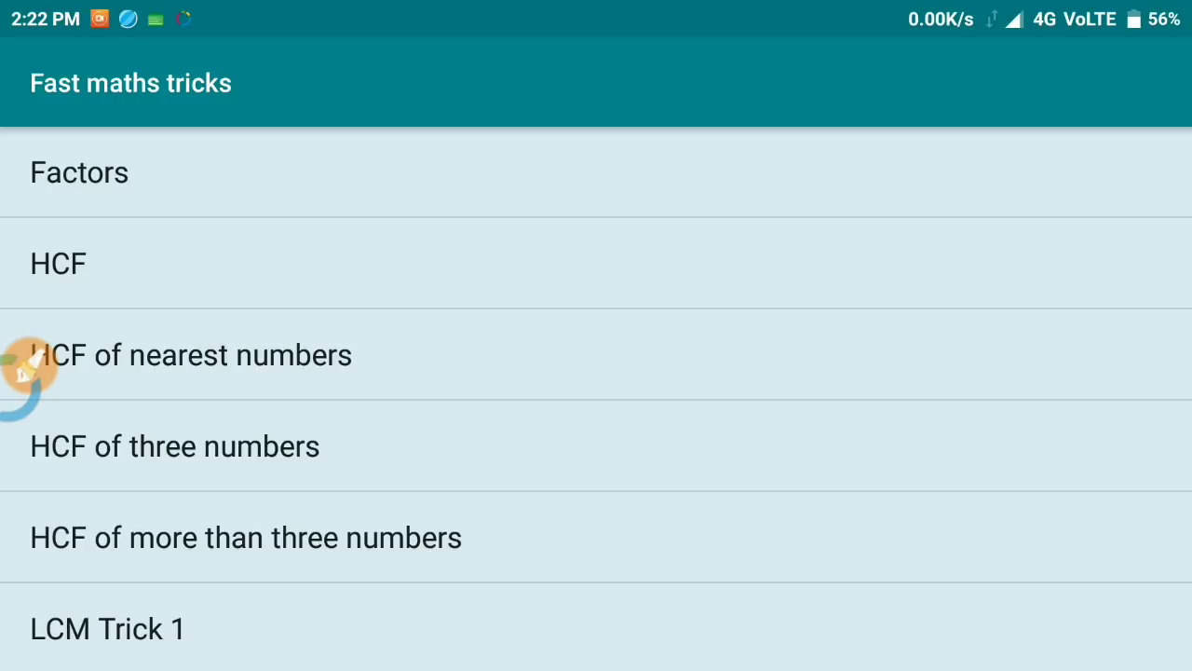
pyautogui.scroll(-3)
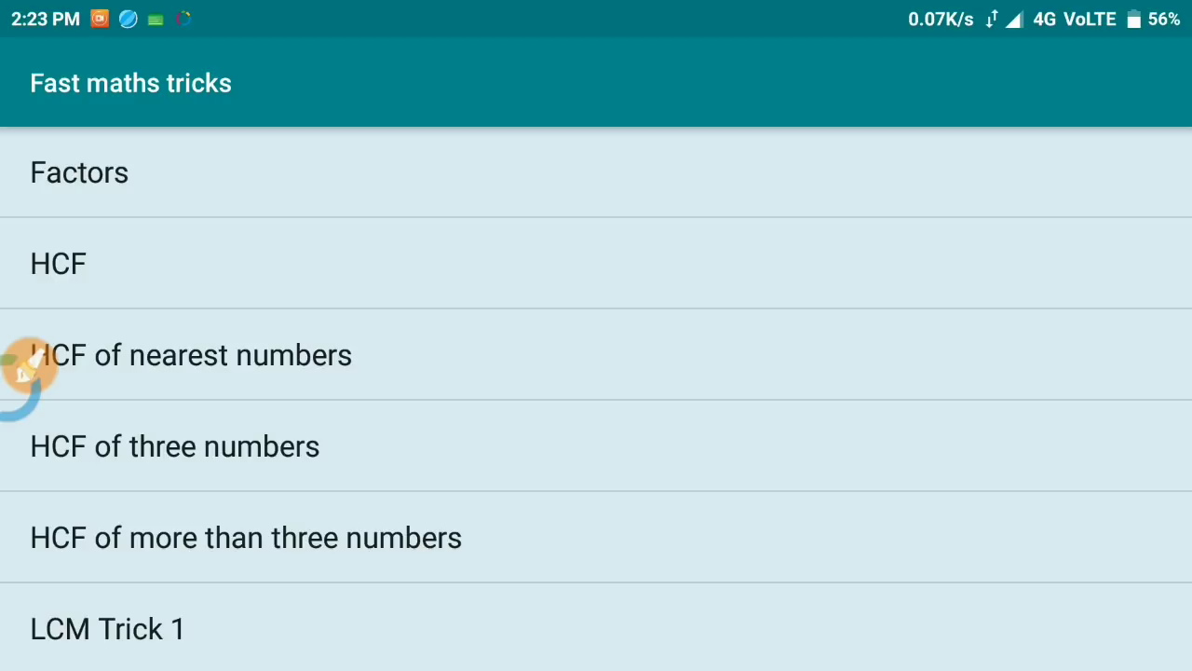
pyautogui.click(898, 376)
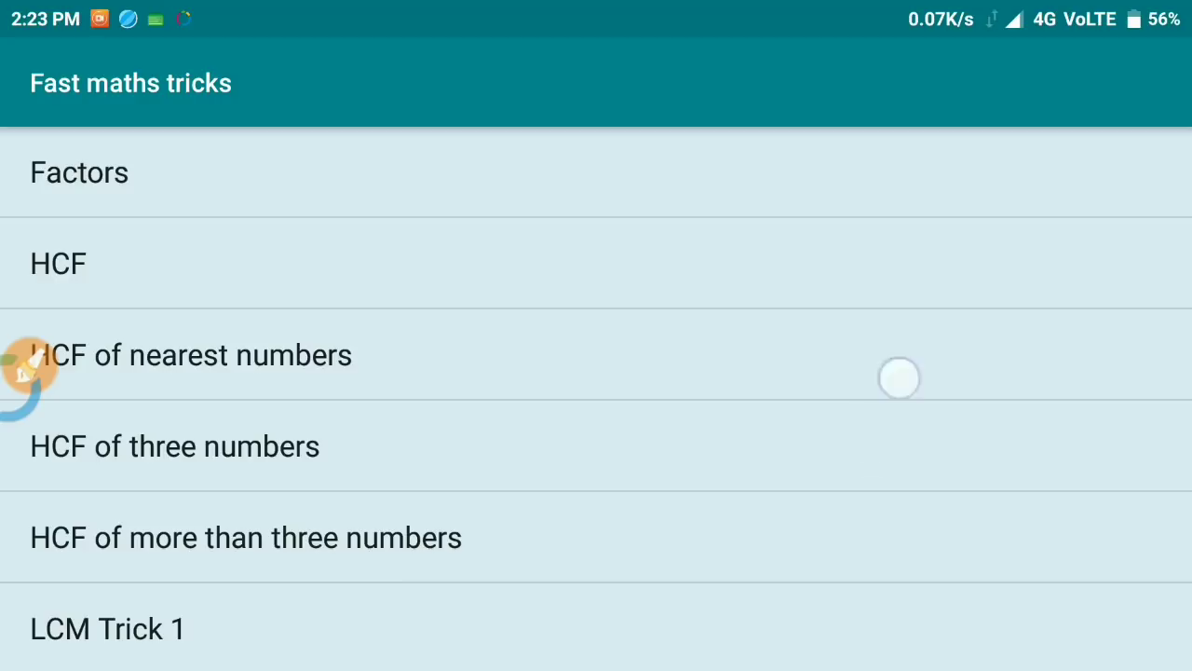
pyautogui.click(898, 378)
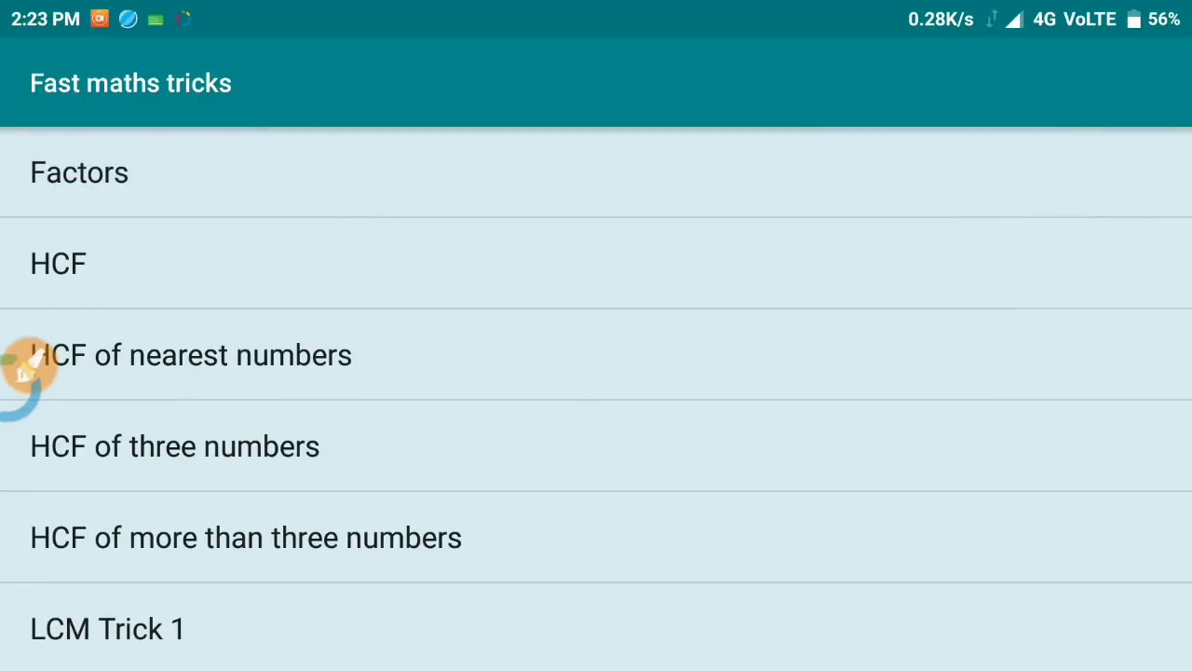